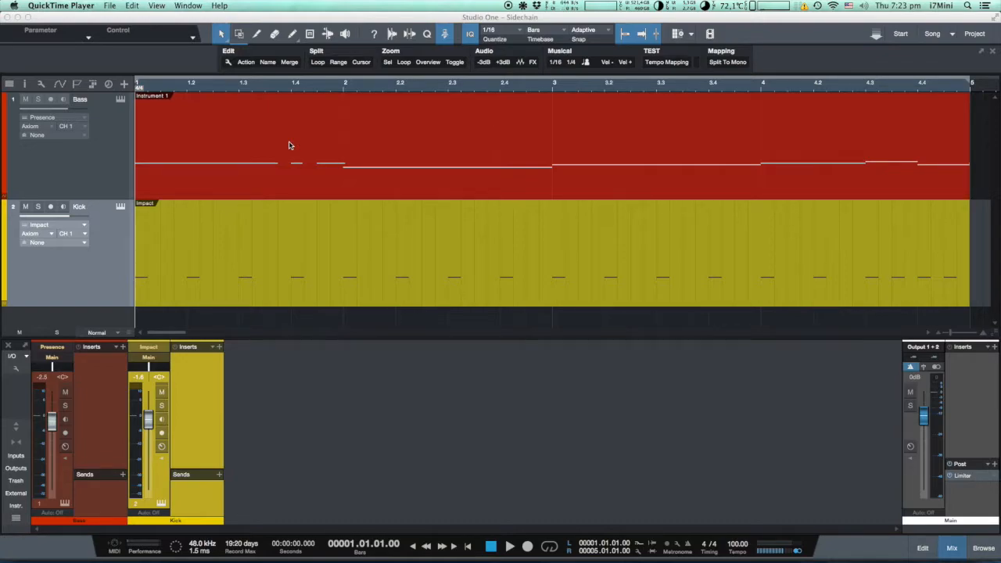
{"action": "mouse_move", "coordinate": [275, 141]}
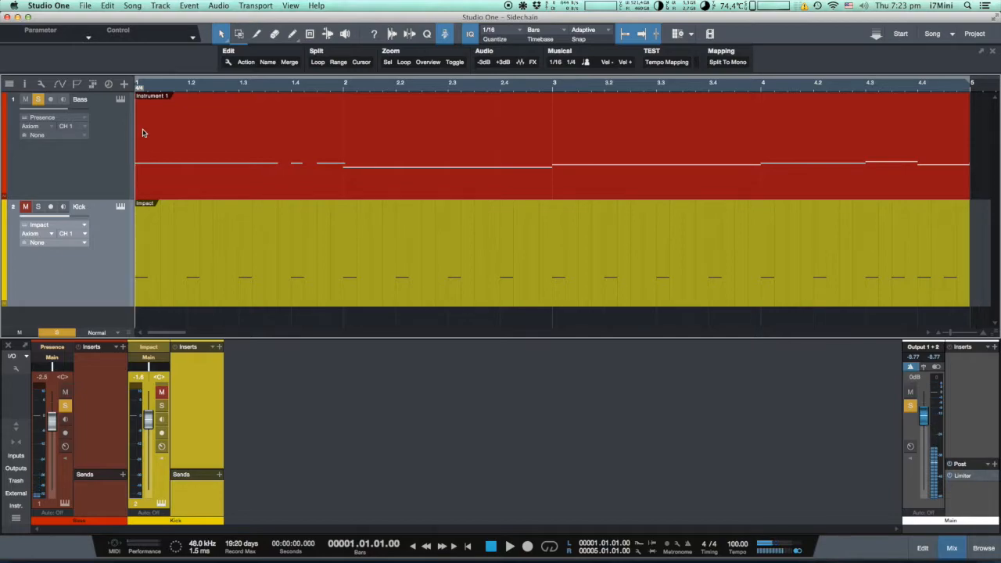
Solo the Kick track and play the song briefly to hear it alone.
{"action": "left_click", "coordinate": [38, 206]}
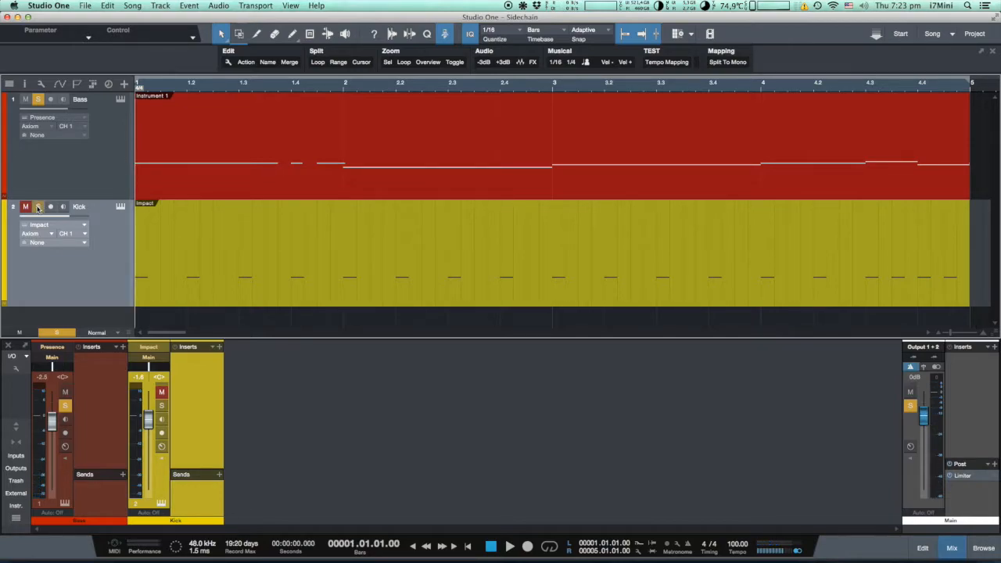
{"action": "left_click", "coordinate": [38, 206]}
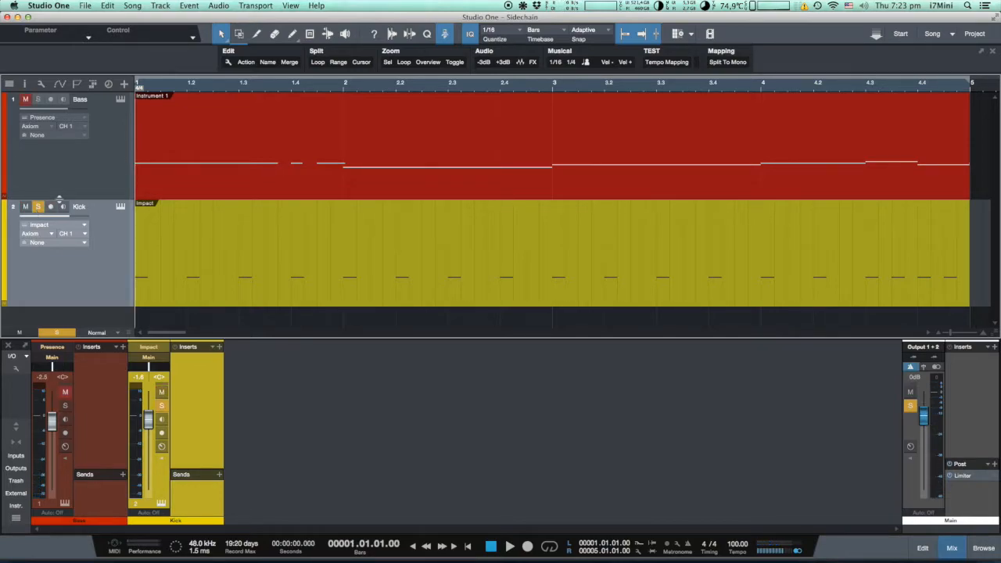
{"action": "left_click", "coordinate": [509, 546]}
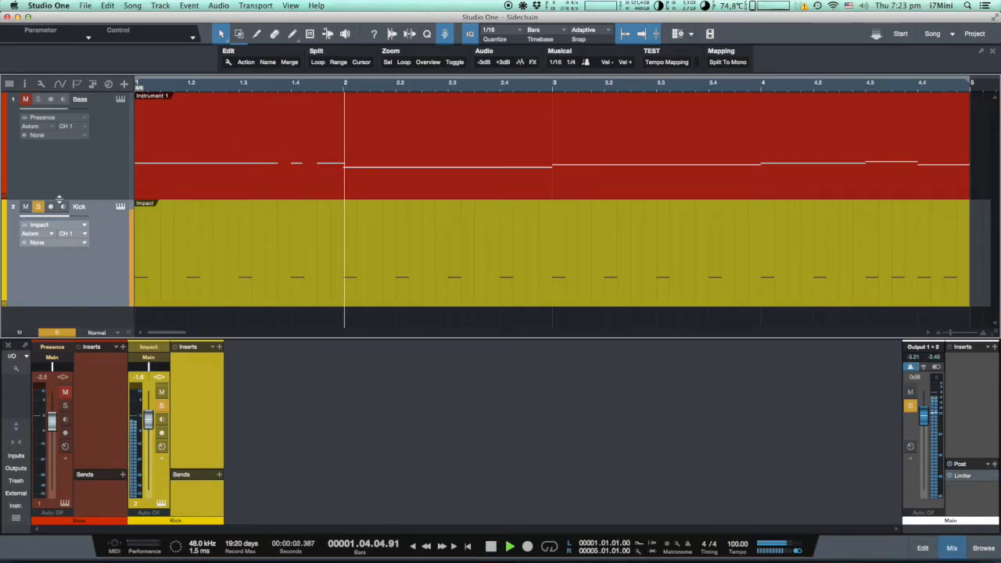
{"action": "left_click", "coordinate": [509, 545]}
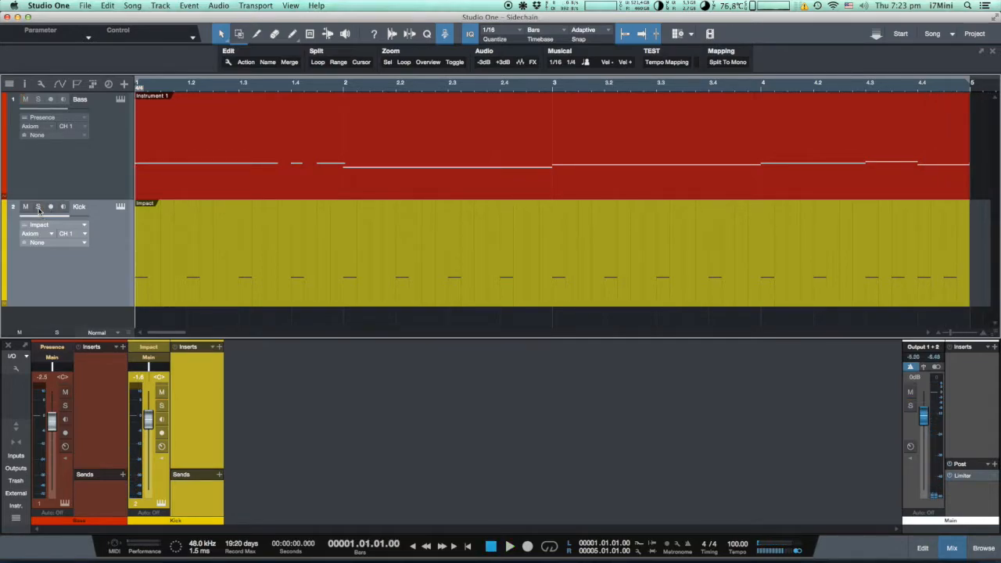
{"action": "mouse_move", "coordinate": [82, 238]}
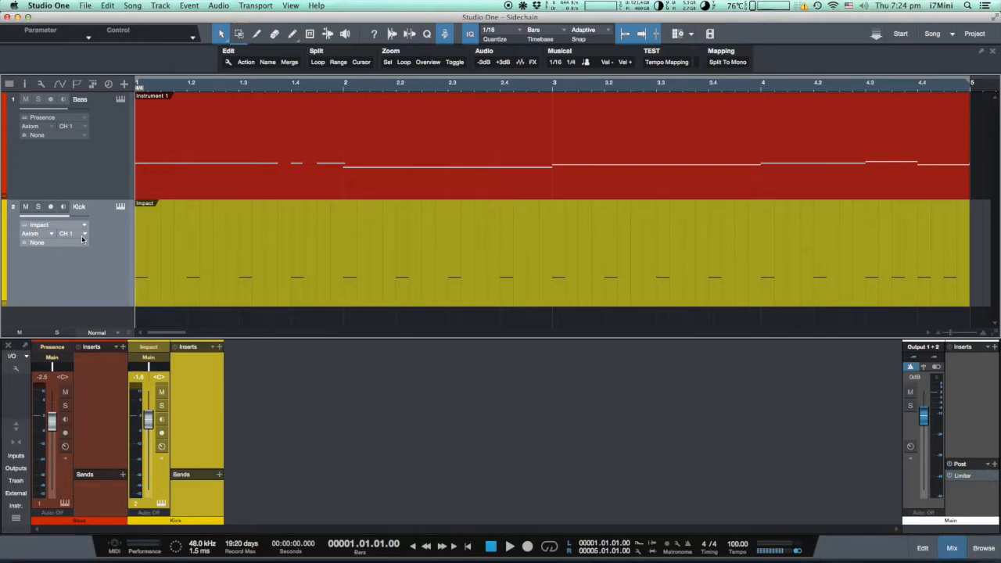
Restart playback and bring the Bass channel fader to 0 dB.
{"action": "left_click", "coordinate": [509, 546]}
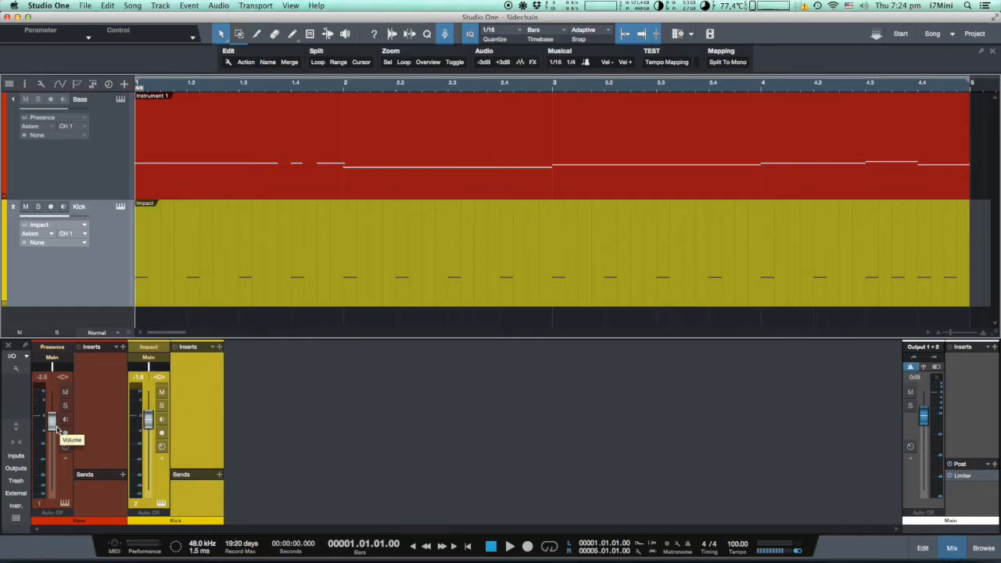
{"action": "mouse_move", "coordinate": [183, 178]}
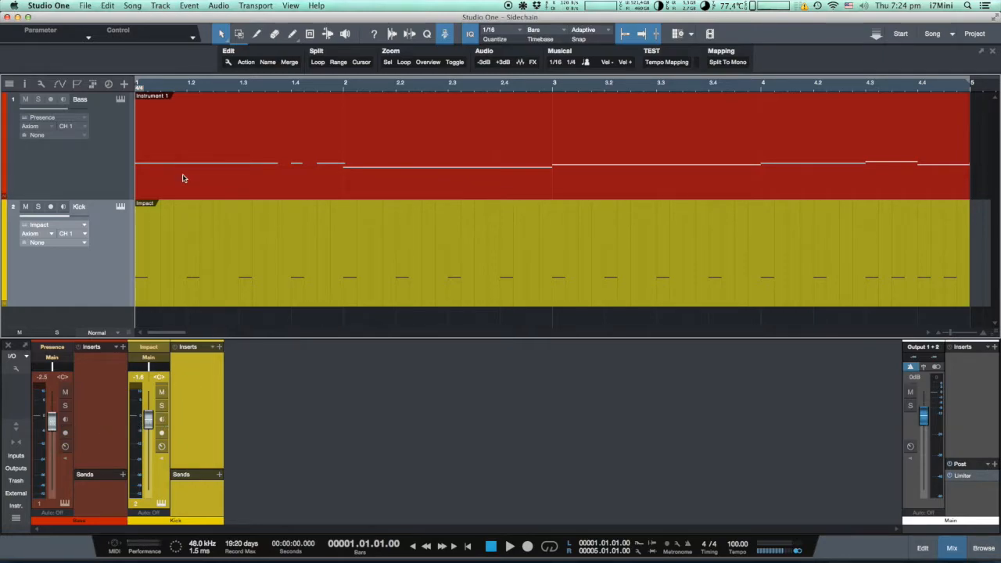
{"action": "mouse_move", "coordinate": [207, 205]}
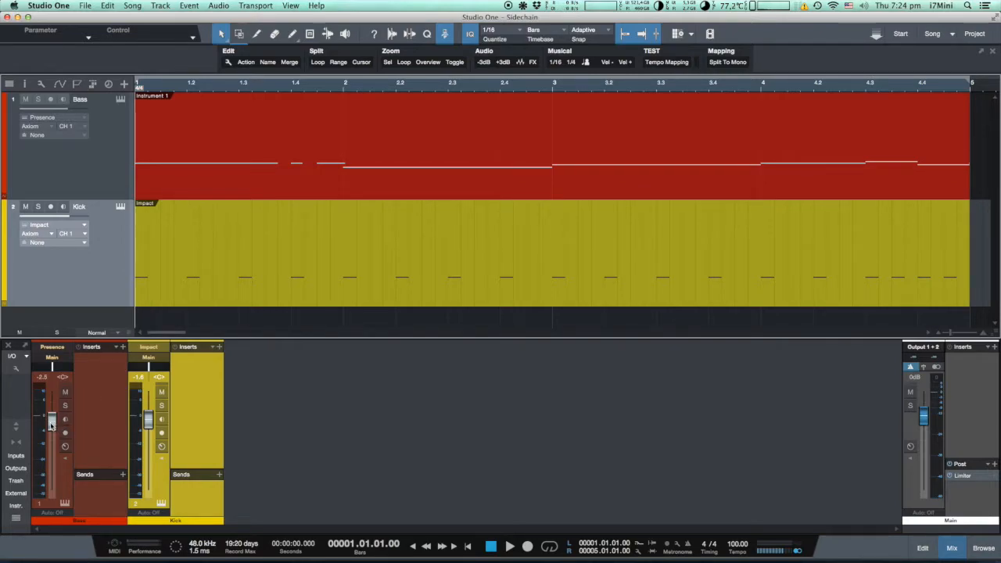
{"action": "left_click_drag", "start_coordinate": [50, 415], "coordinate": [50, 425]}
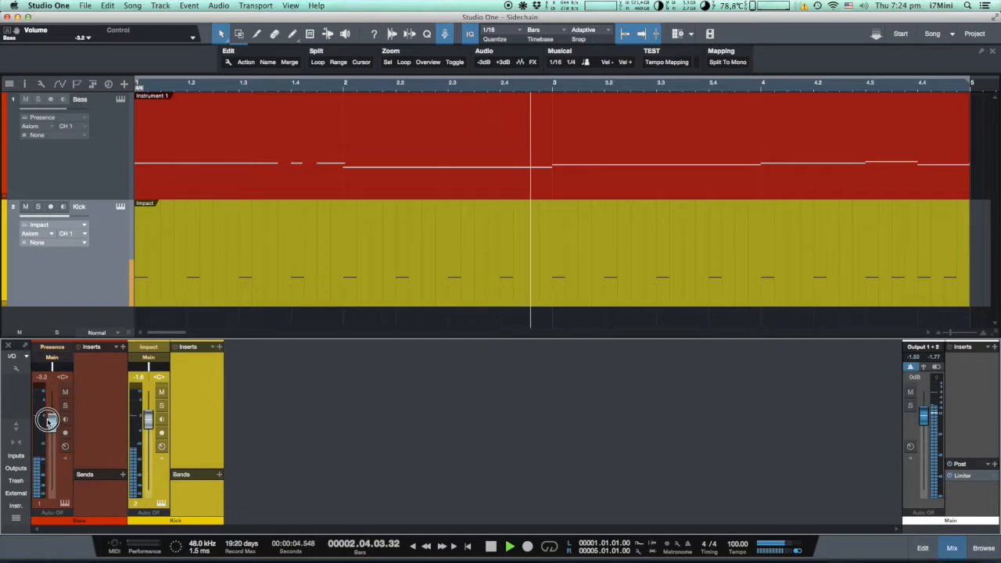
{"action": "left_click_drag", "start_coordinate": [49, 420], "coordinate": [44, 413]}
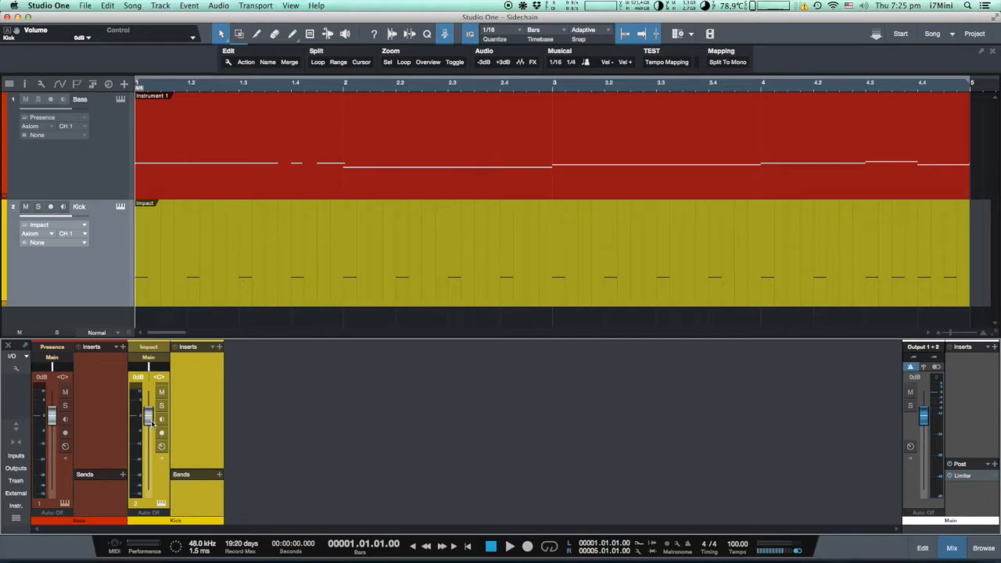
{"action": "mouse_move", "coordinate": [148, 415]}
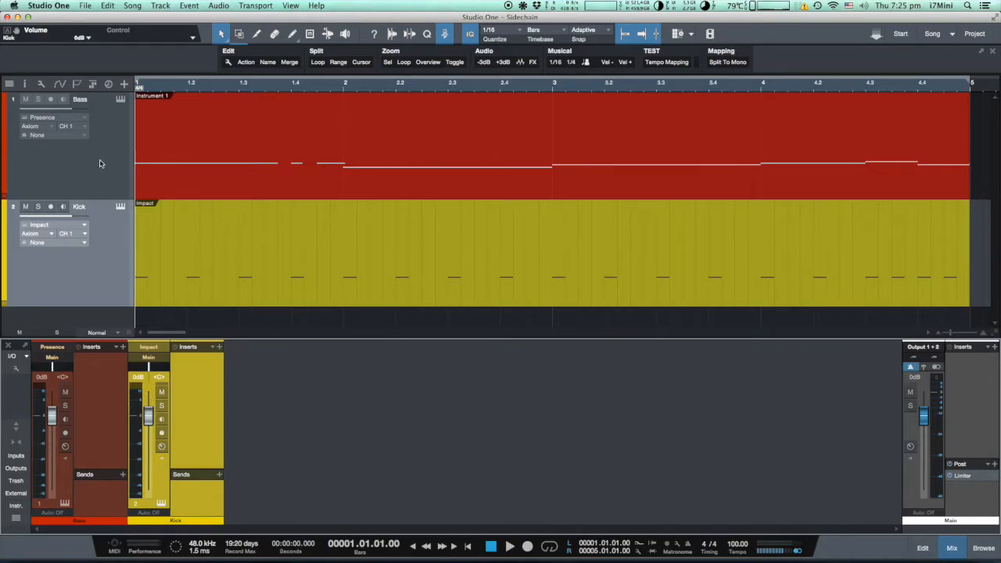
{"action": "mouse_move", "coordinate": [131, 157]}
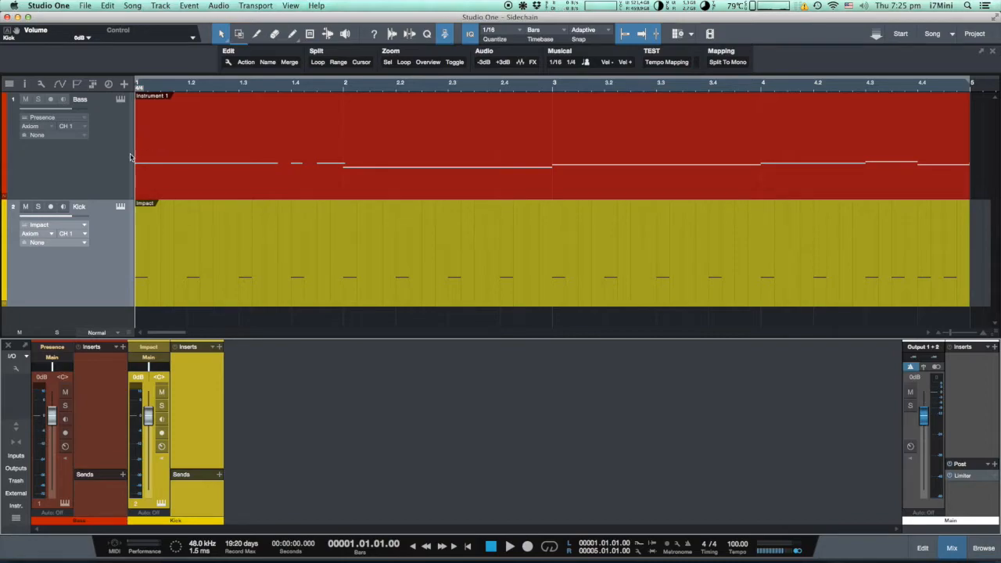
{"action": "mouse_move", "coordinate": [315, 158]}
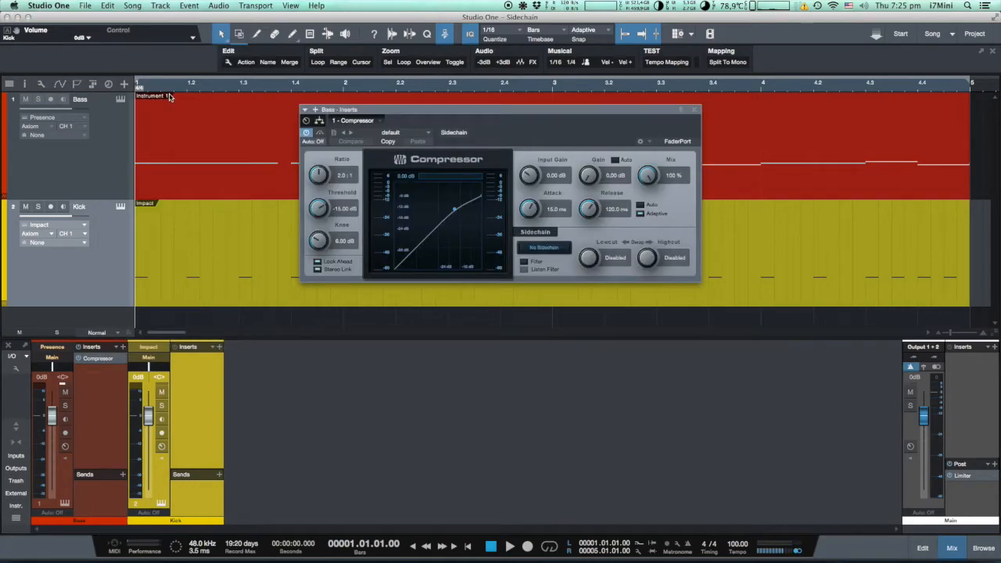
Load the Misc > Pump preset on the Bass Compressor, enable Sidechain, and move its window below the tracks.
{"action": "left_click", "coordinate": [404, 132]}
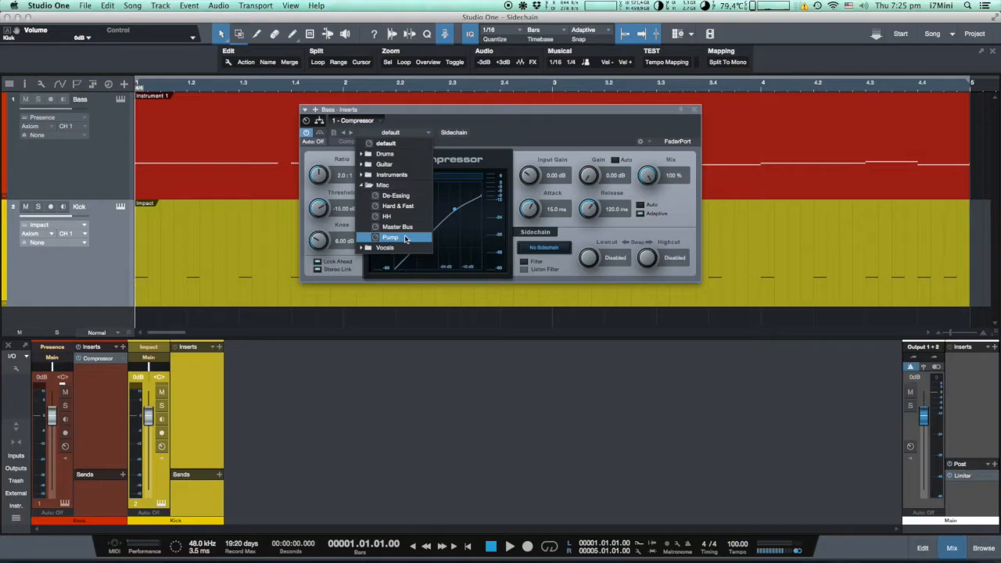
{"action": "left_click", "coordinate": [390, 237]}
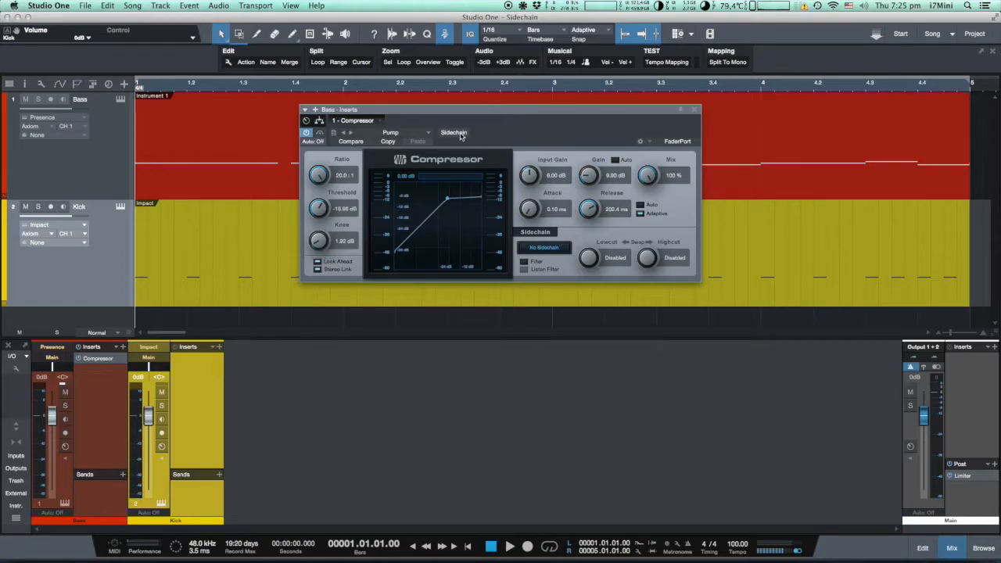
{"action": "left_click", "coordinate": [454, 132]}
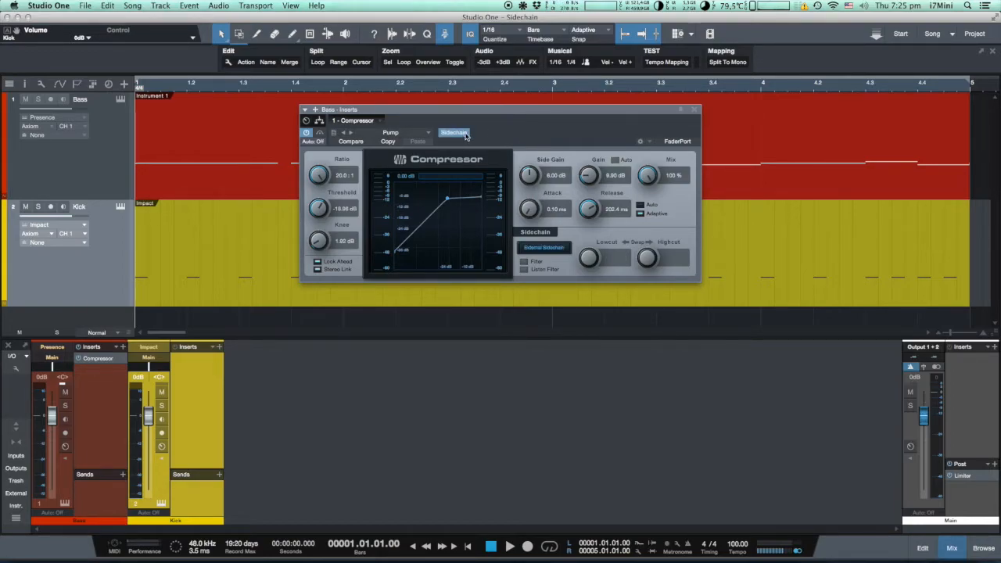
{"action": "left_click_drag", "start_coordinate": [500, 109], "coordinate": [391, 129]}
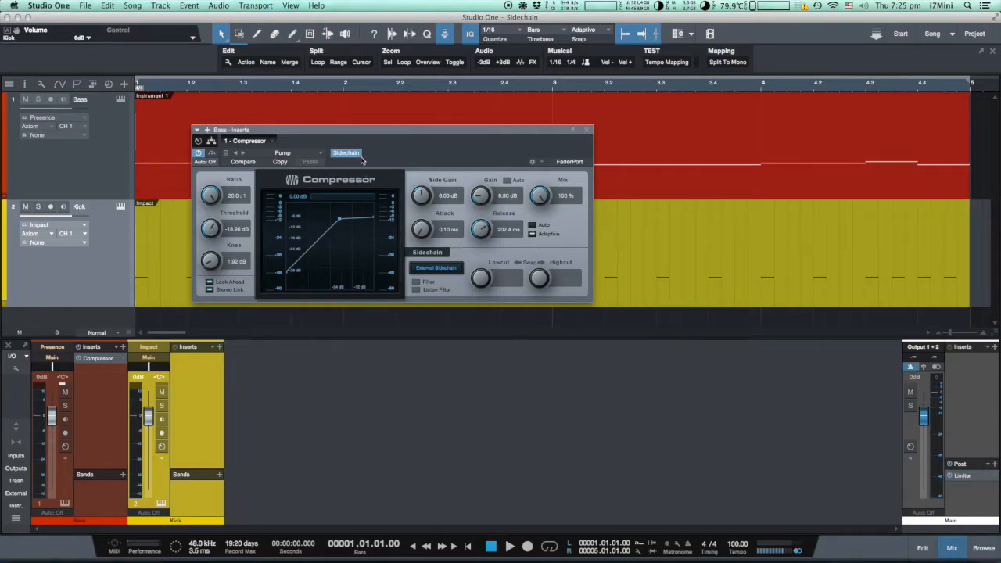
{"action": "mouse_move", "coordinate": [387, 173]}
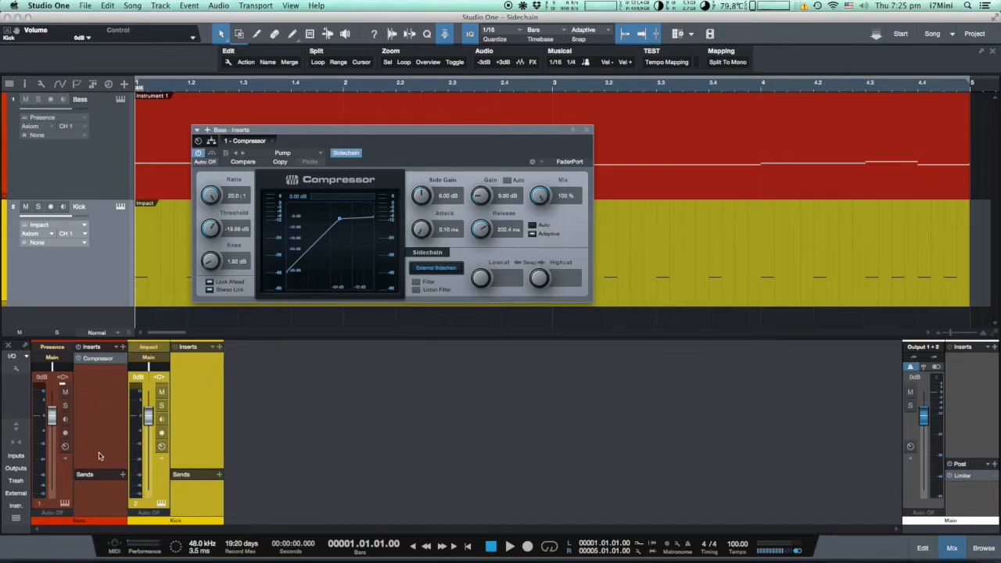
{"action": "mouse_move", "coordinate": [309, 282]}
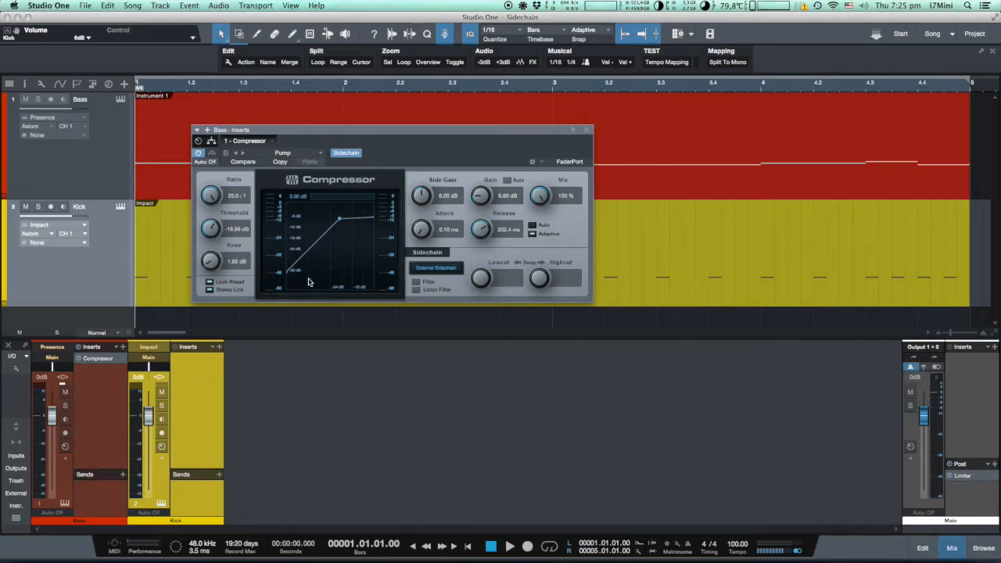
{"action": "left_click_drag", "start_coordinate": [391, 130], "coordinate": [548, 325]}
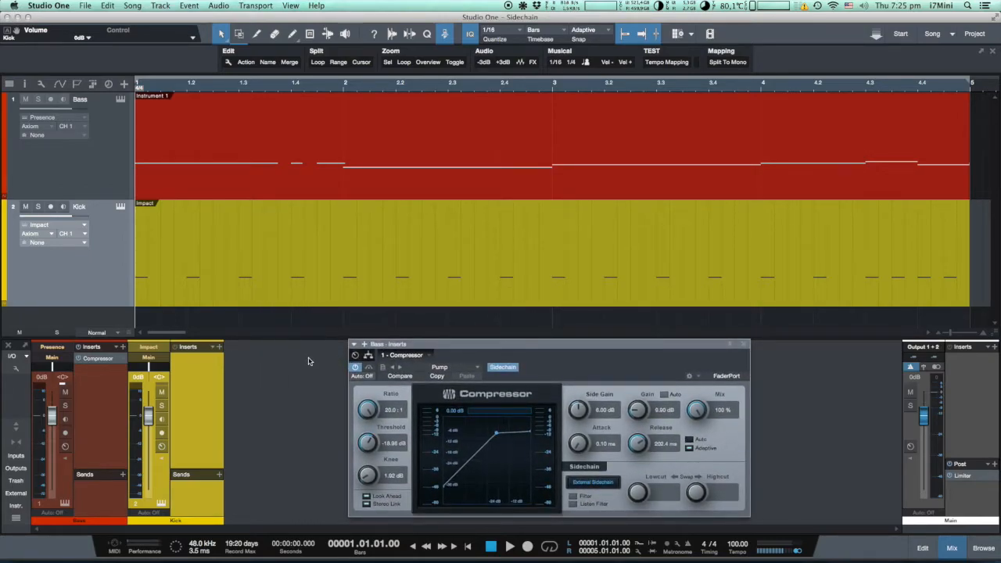
{"action": "mouse_move", "coordinate": [210, 384]}
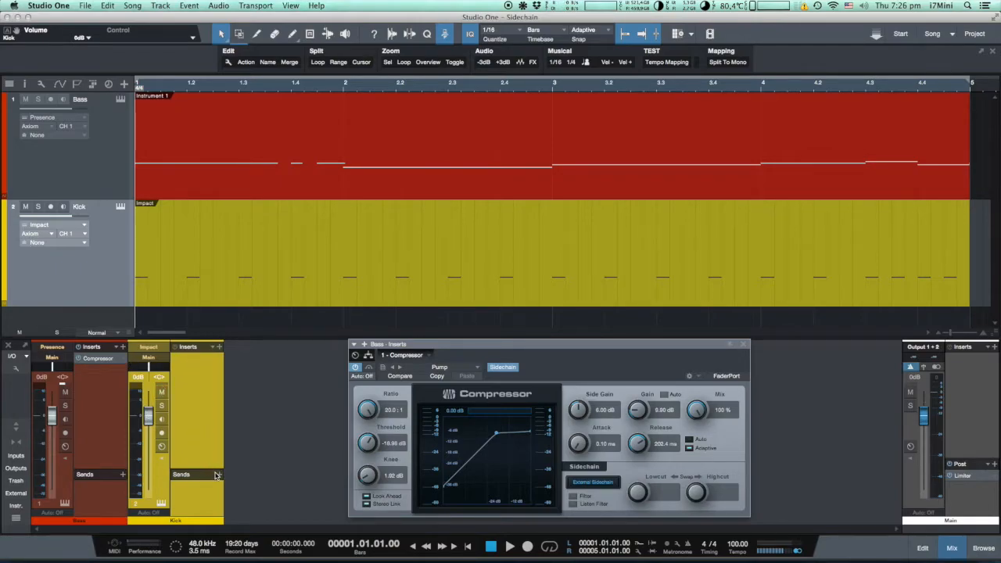
Add a Kick send to Sidechain > Bass - Inserts - 1 - Compressor and audition playback.
{"action": "left_click", "coordinate": [219, 475]}
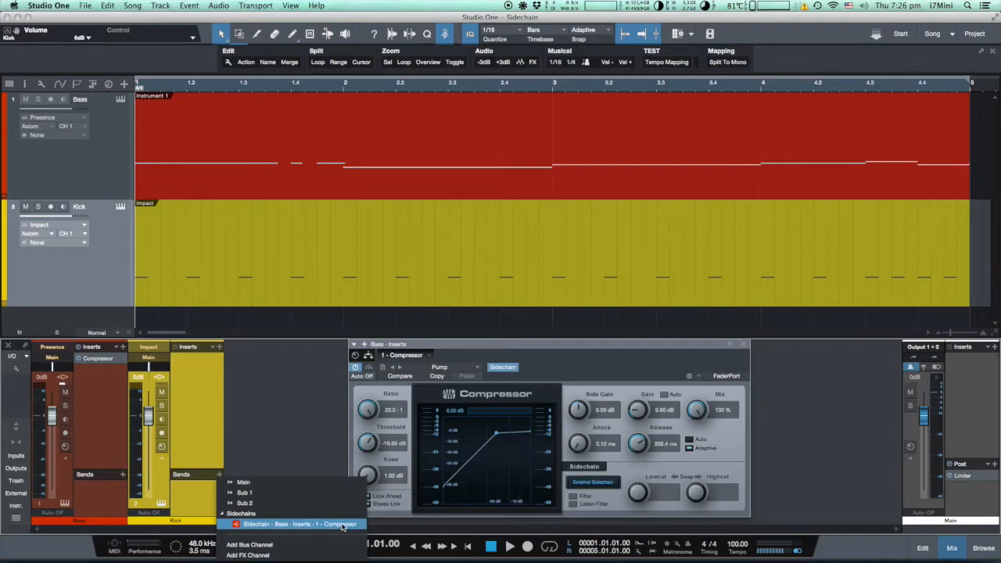
{"action": "left_click", "coordinate": [301, 523]}
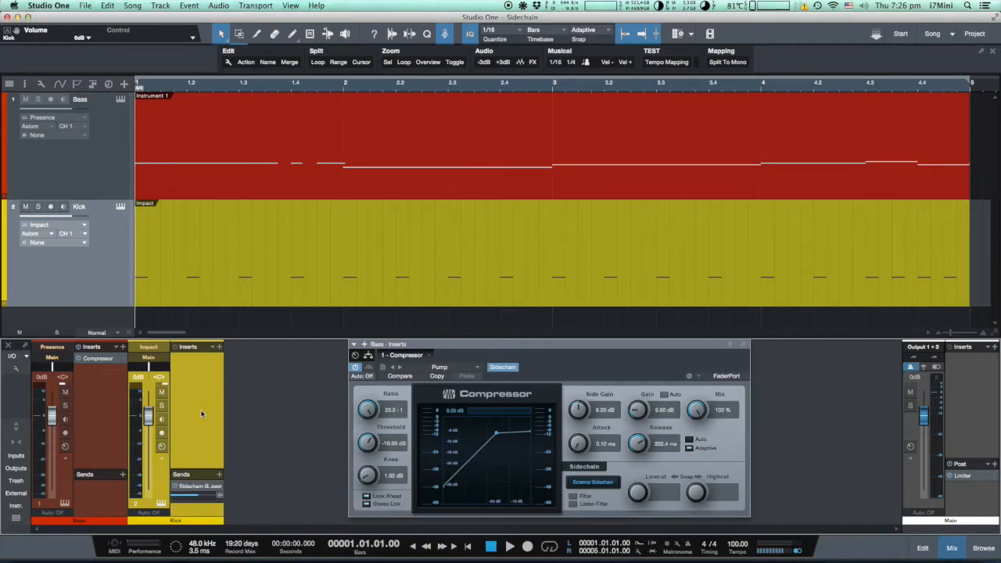
{"action": "mouse_move", "coordinate": [189, 438]}
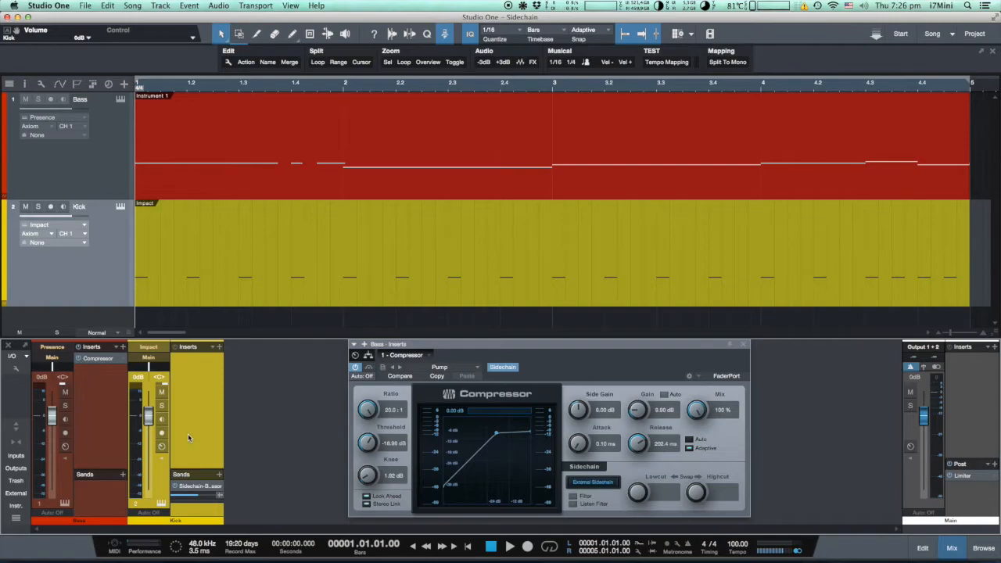
{"action": "mouse_move", "coordinate": [144, 283]}
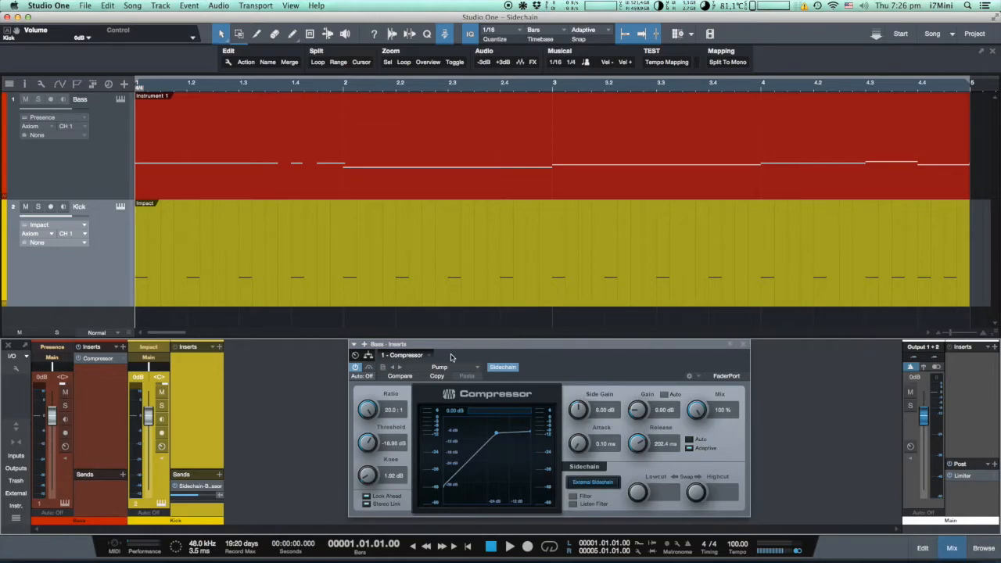
{"action": "mouse_move", "coordinate": [280, 322]}
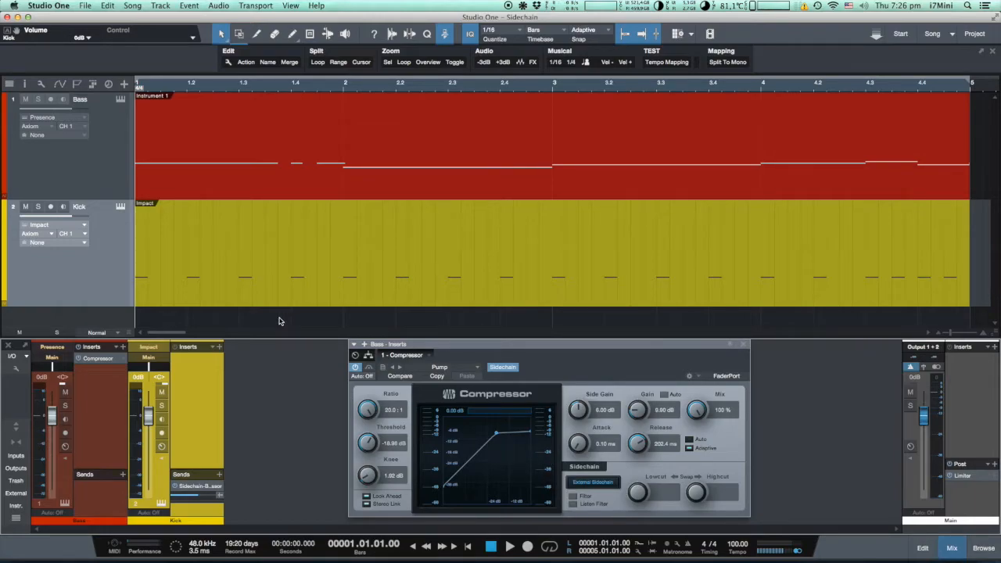
{"action": "left_click", "coordinate": [509, 546]}
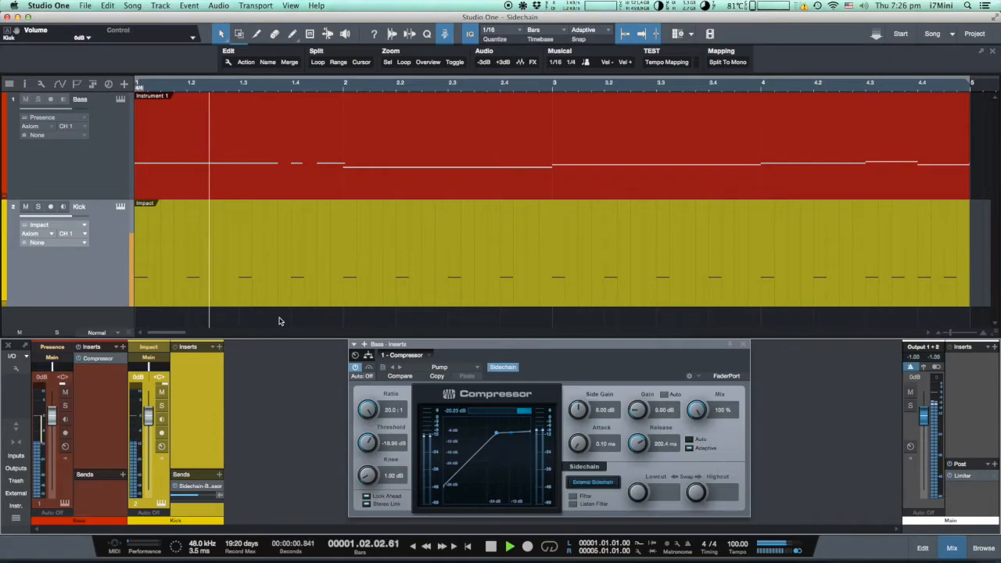
{"action": "left_click", "coordinate": [509, 546]}
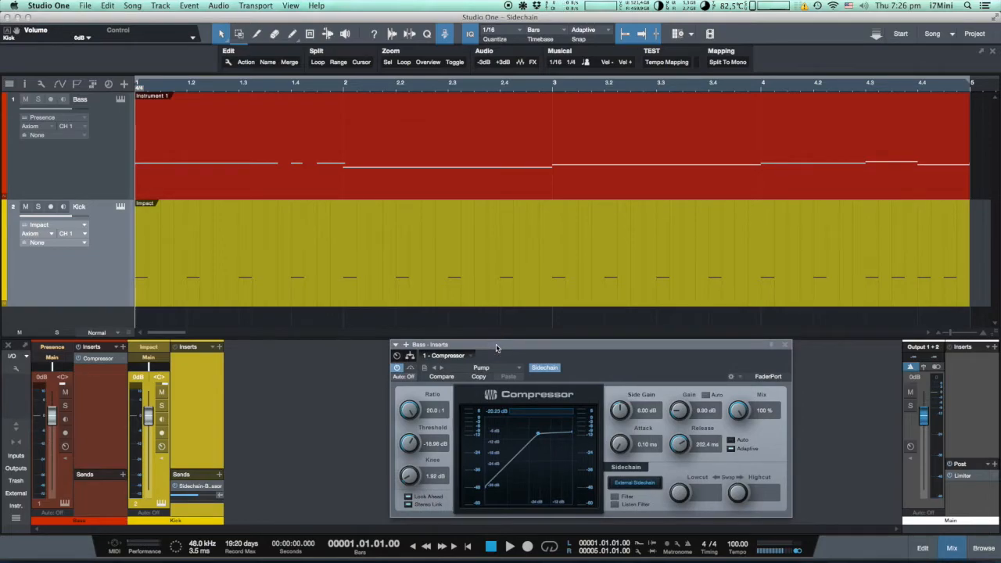
{"action": "mouse_move", "coordinate": [299, 435]}
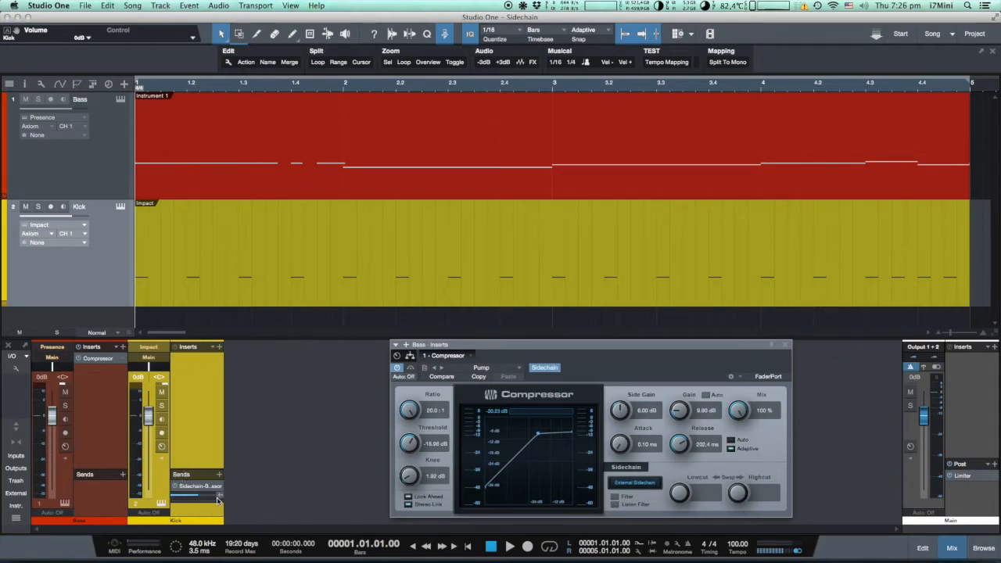
{"action": "mouse_move", "coordinate": [220, 500]}
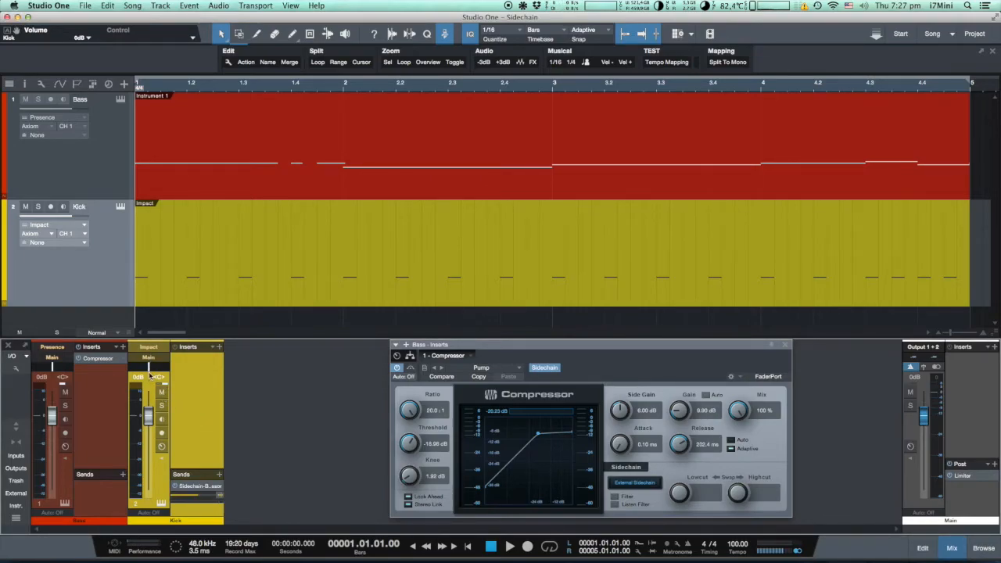
{"action": "mouse_move", "coordinate": [187, 469]}
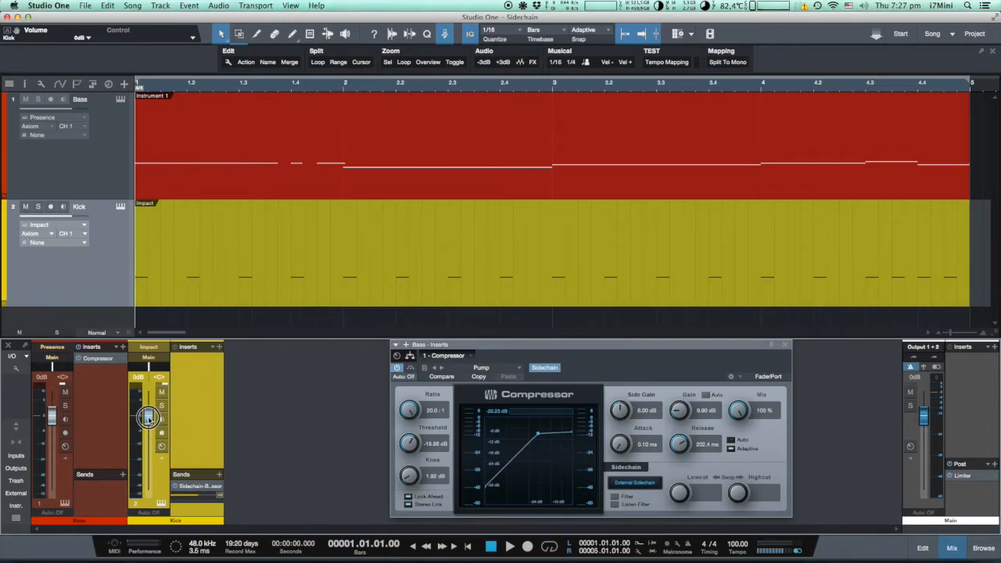
Keep the Kick sidechain send at 0 dB and pull the Kick fader down to -oo.
{"action": "left_click_drag", "start_coordinate": [148, 416], "coordinate": [148, 464]}
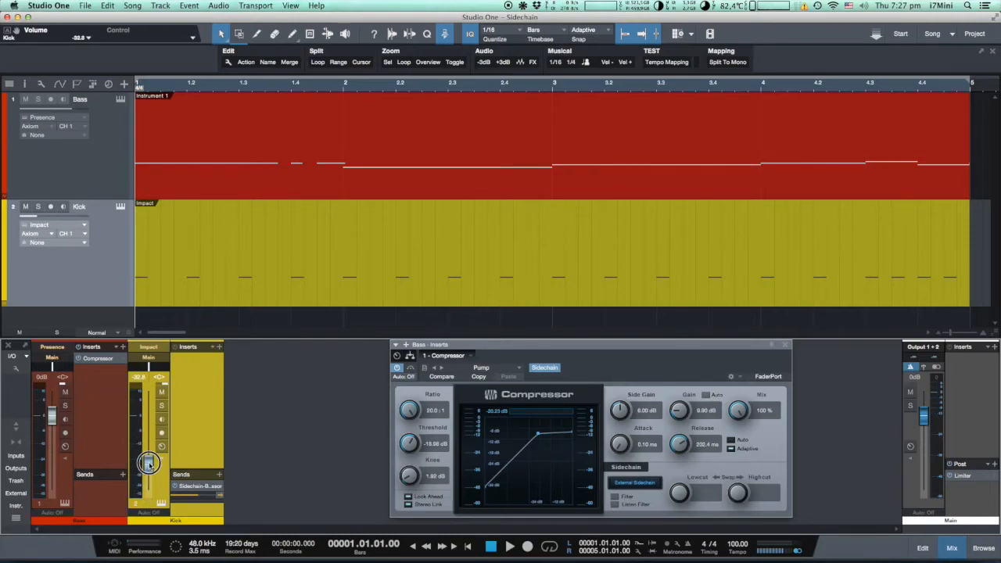
{"action": "left_click_drag", "start_coordinate": [148, 465], "coordinate": [148, 375]}
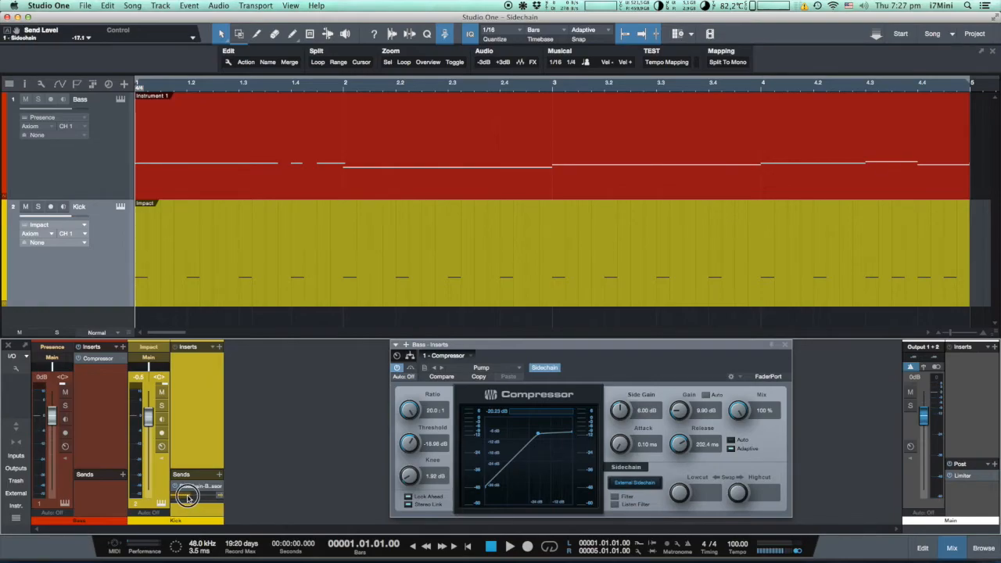
{"action": "left_click_drag", "start_coordinate": [186, 497], "coordinate": [186, 501]}
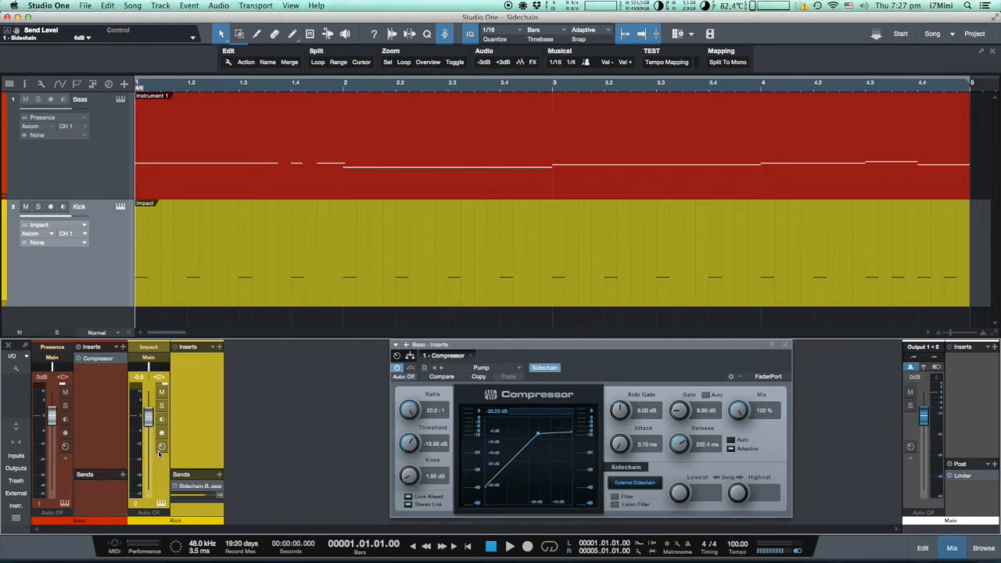
{"action": "left_click", "coordinate": [148, 421]}
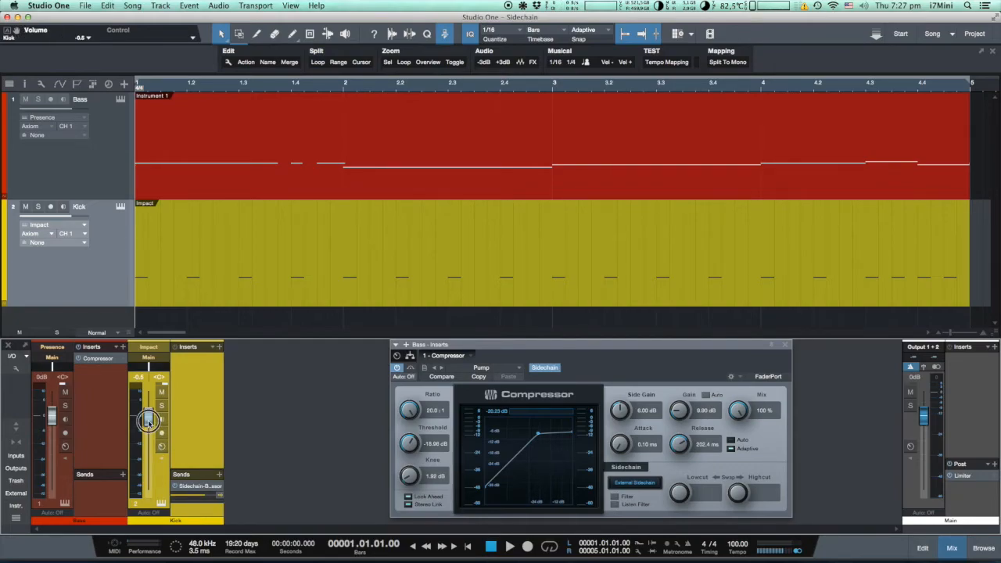
{"action": "left_click_drag", "start_coordinate": [148, 422], "coordinate": [149, 493]}
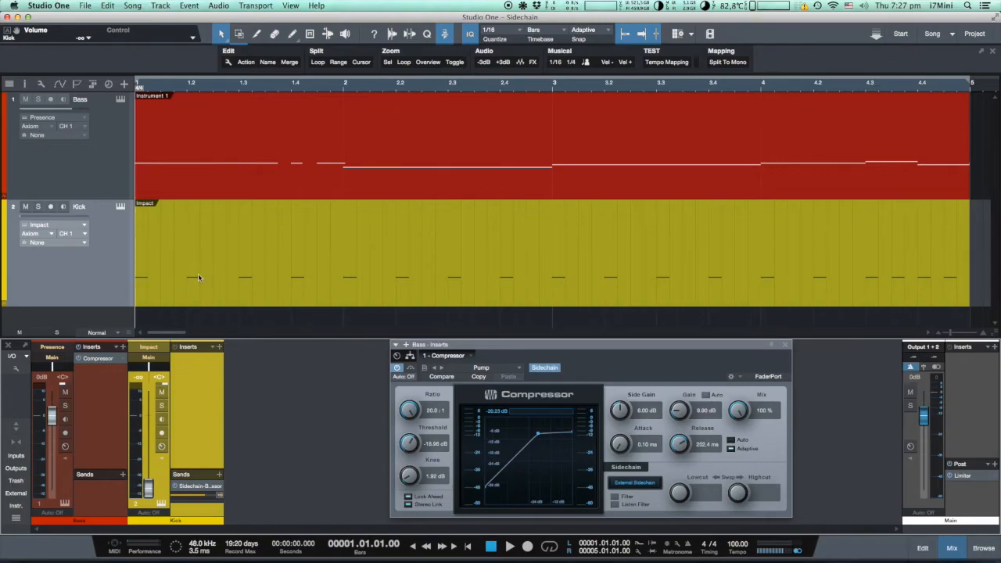
{"action": "mouse_move", "coordinate": [545, 409]}
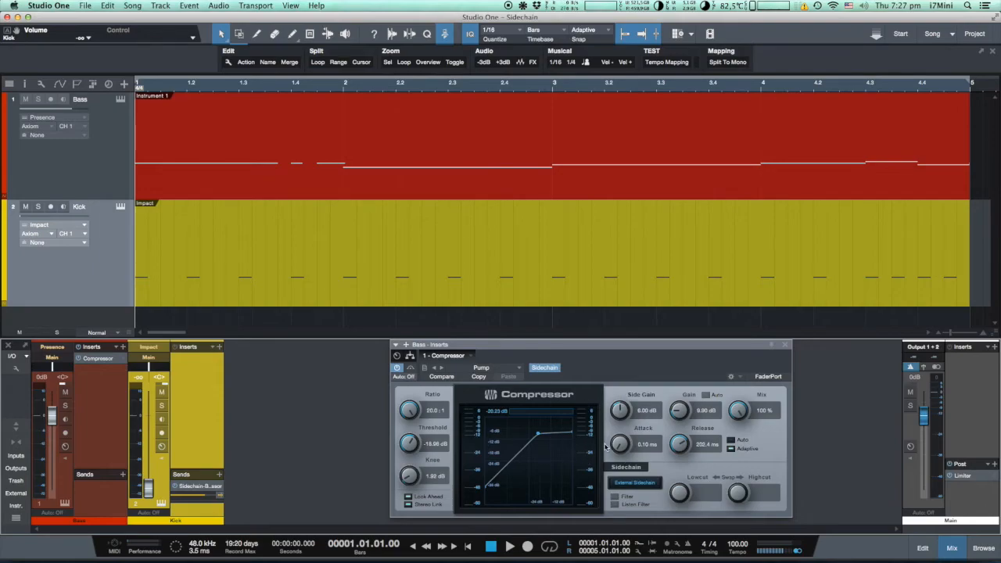
{"action": "mouse_move", "coordinate": [420, 243]}
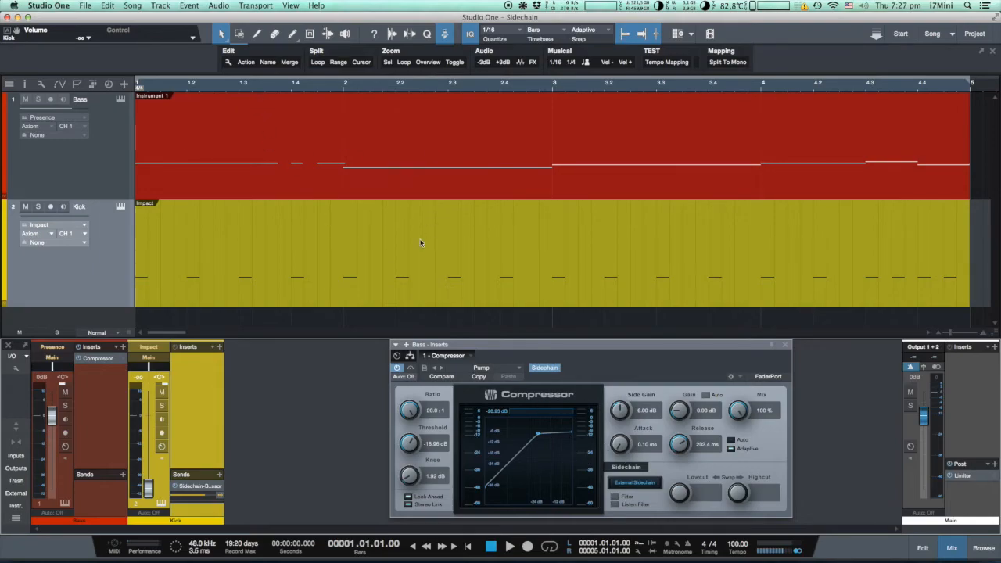
{"action": "mouse_move", "coordinate": [319, 336]}
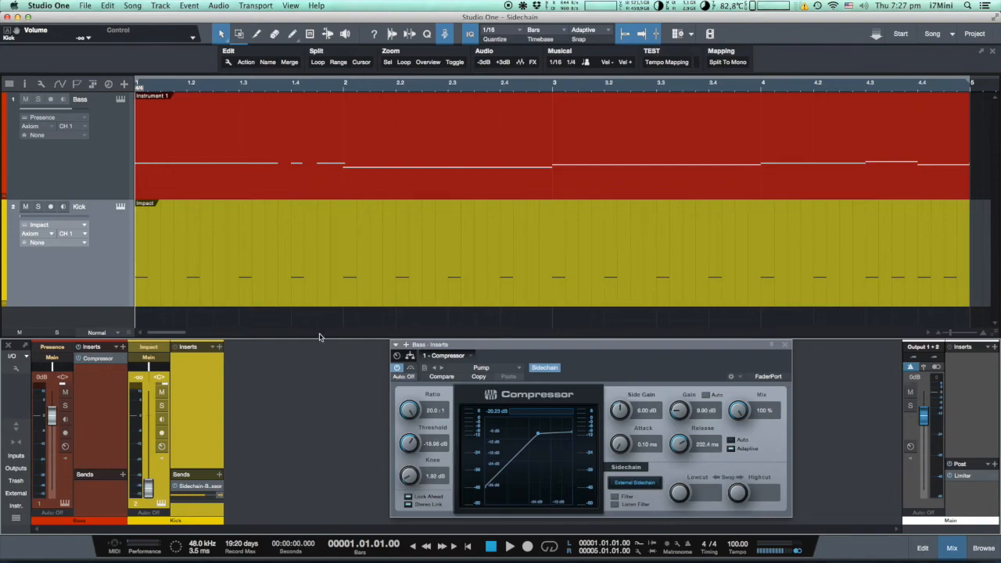
{"action": "mouse_move", "coordinate": [438, 444]}
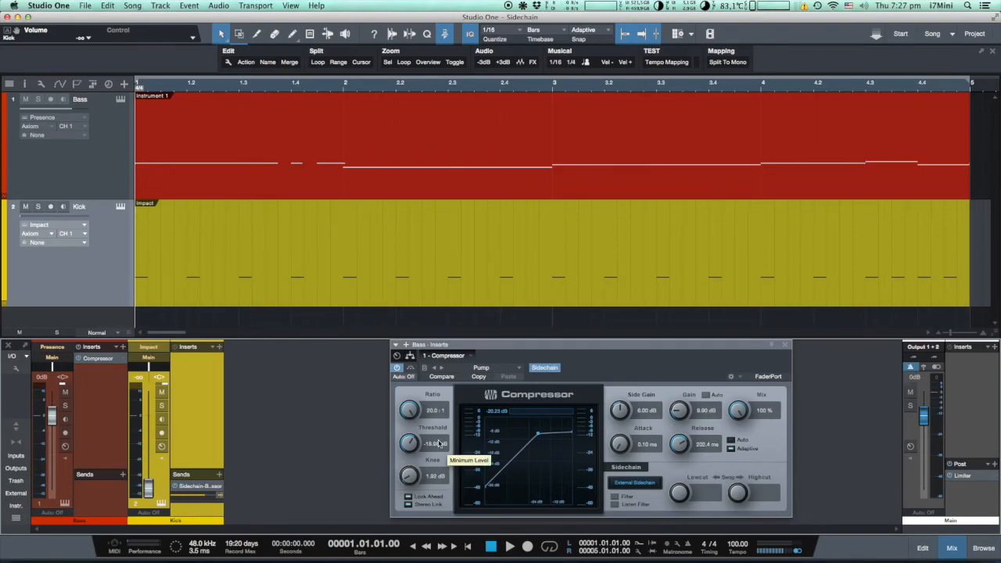
{"action": "left_click", "coordinate": [509, 545]}
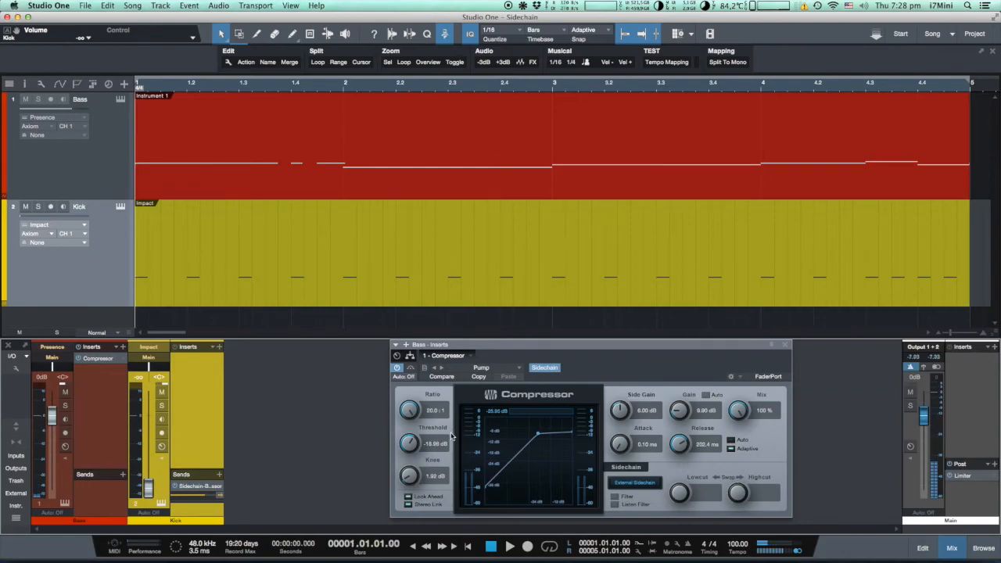
Raise the Kick fader from silence, then trim it to about -3.9 dB.
{"action": "left_click_drag", "start_coordinate": [148, 469], "coordinate": [148, 492]}
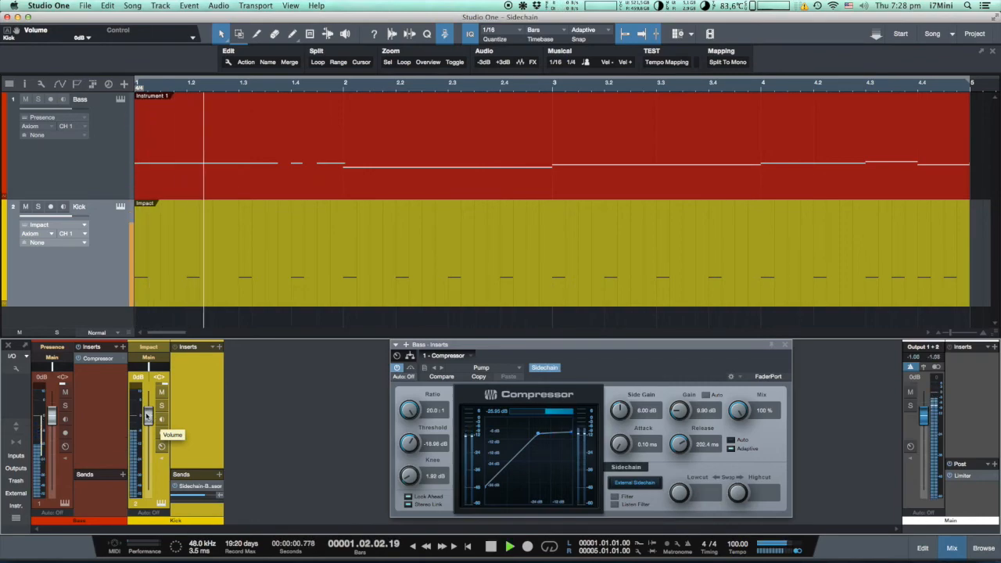
{"action": "left_click_drag", "start_coordinate": [148, 415], "coordinate": [148, 424]}
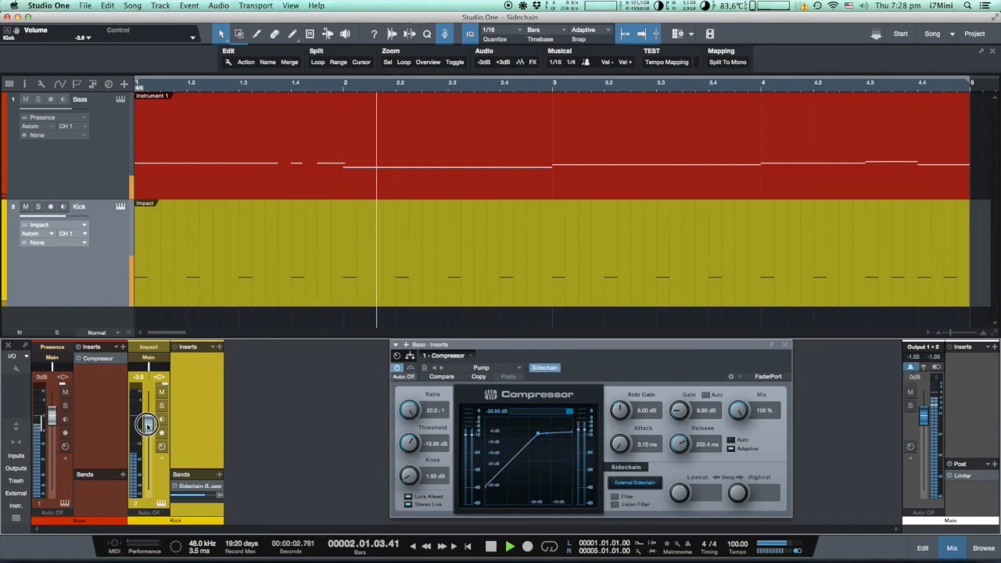